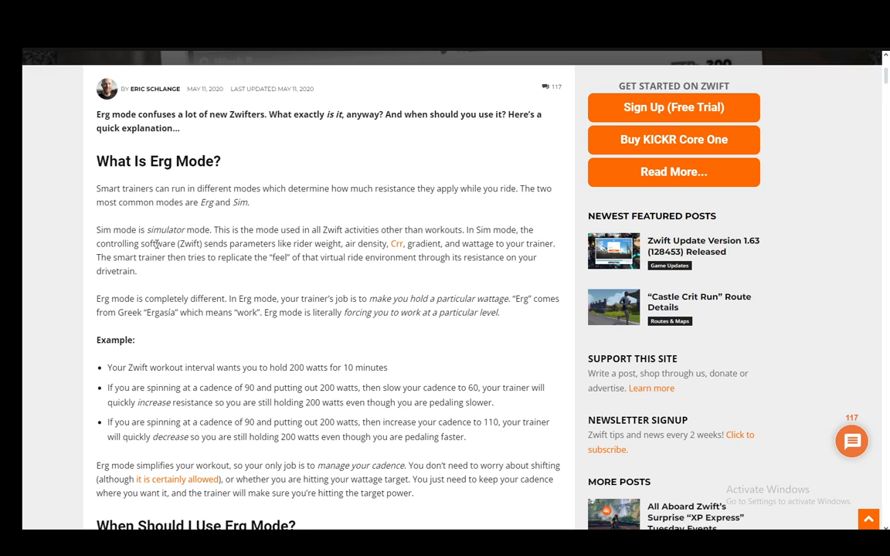
scroll("down", 3)
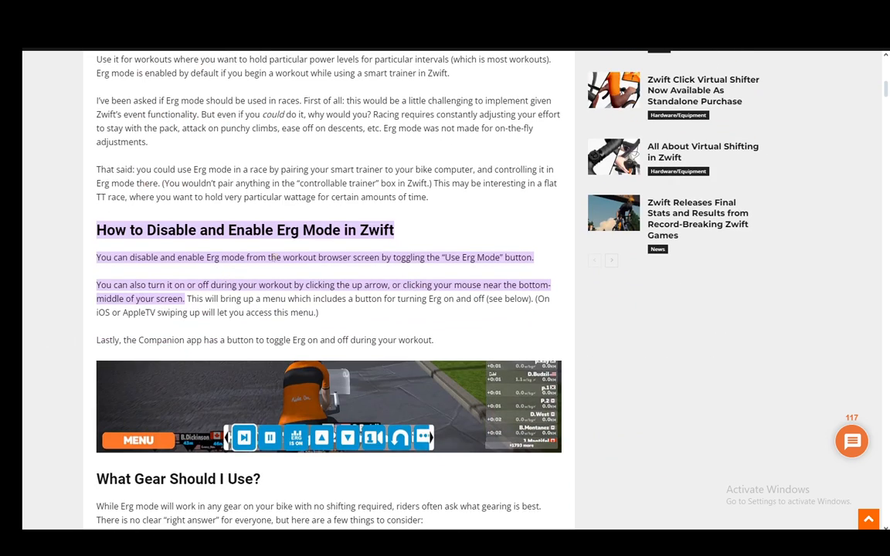
mouse_move(457, 195)
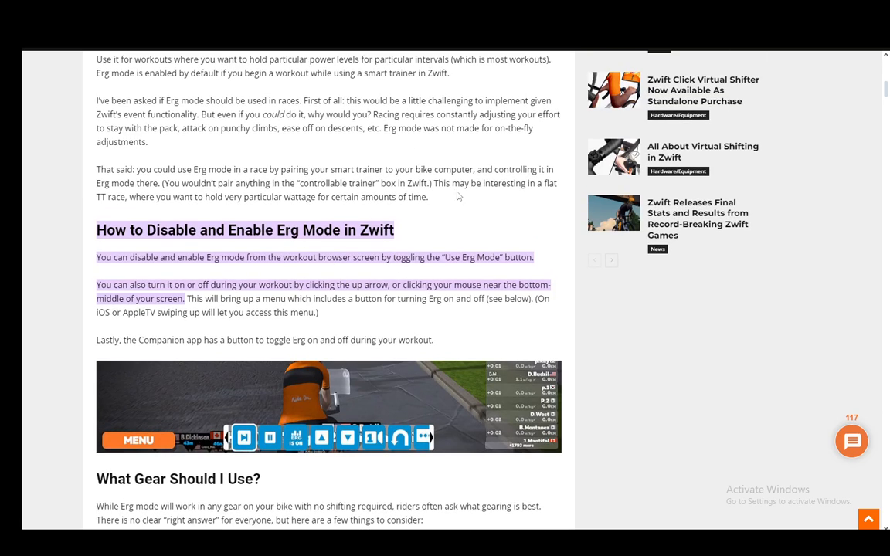
mouse_move(445, 210)
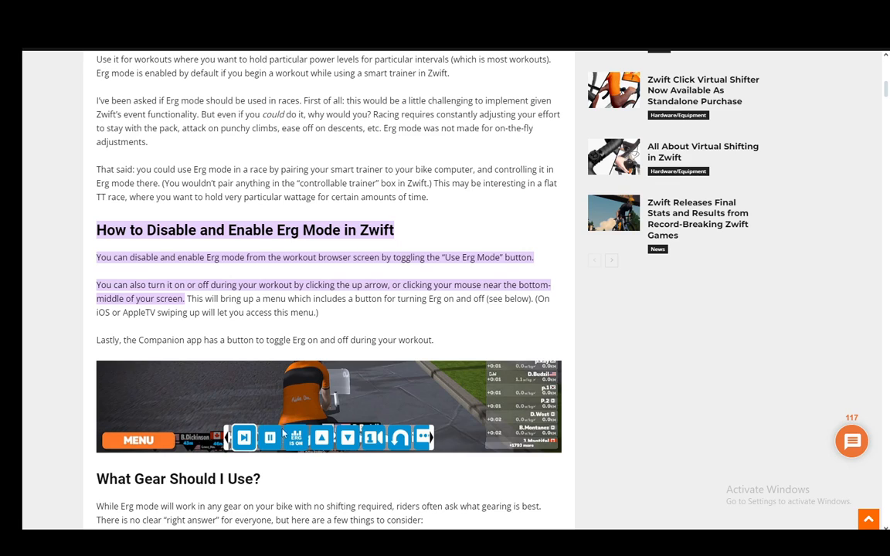
mouse_move(394, 360)
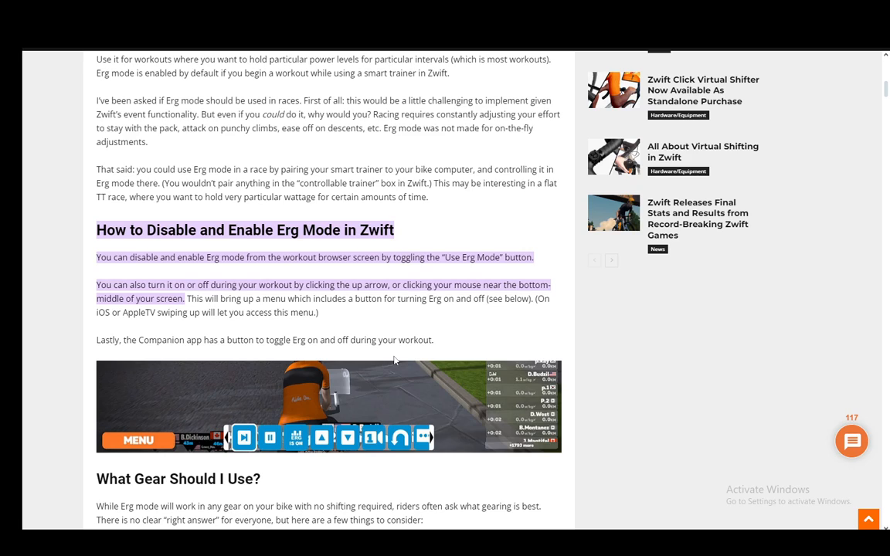
mouse_move(399, 278)
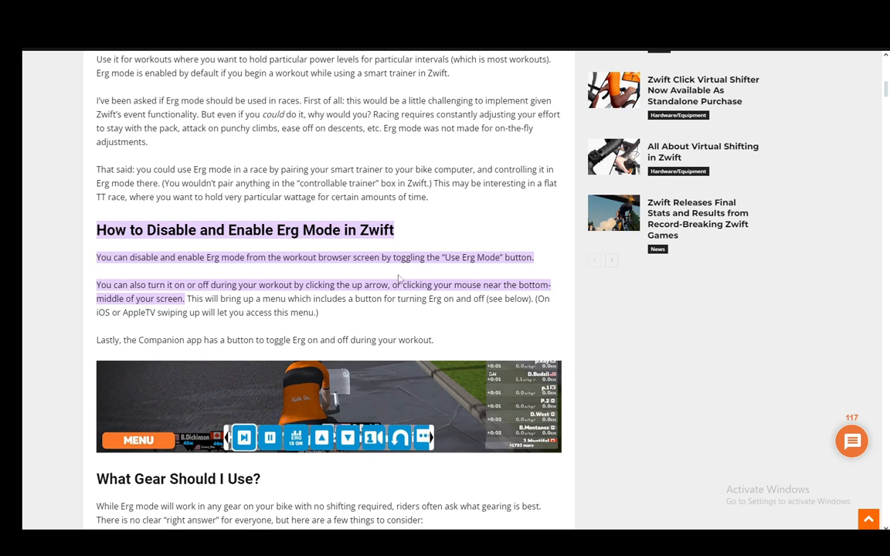